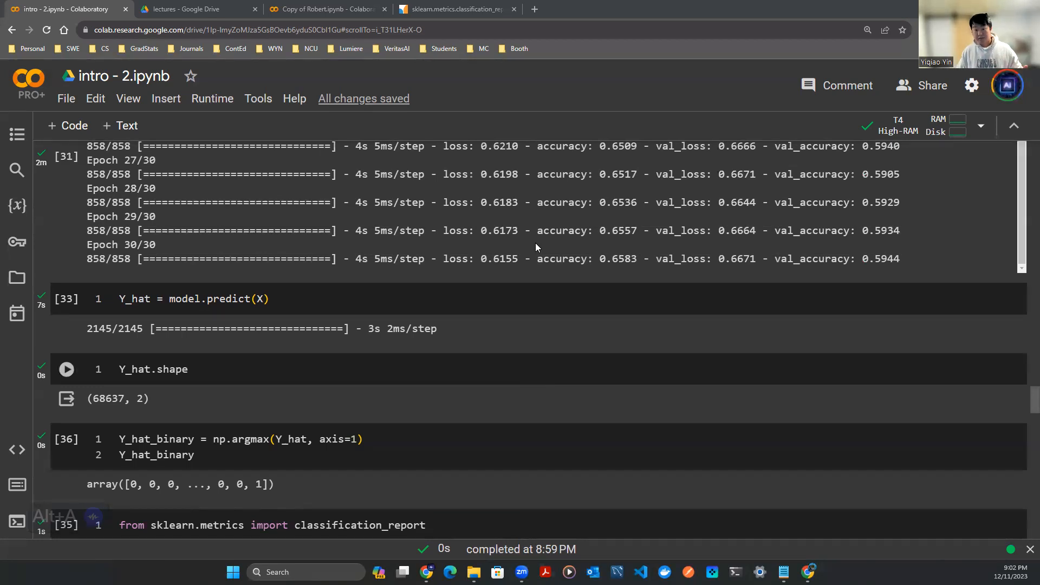
Highlight the prediction line, the Y_hat_binary variable and the 0.6583 final training accuracy.
{"action": "scroll", "scroll_direction": "down", "scroll_amount": 3}
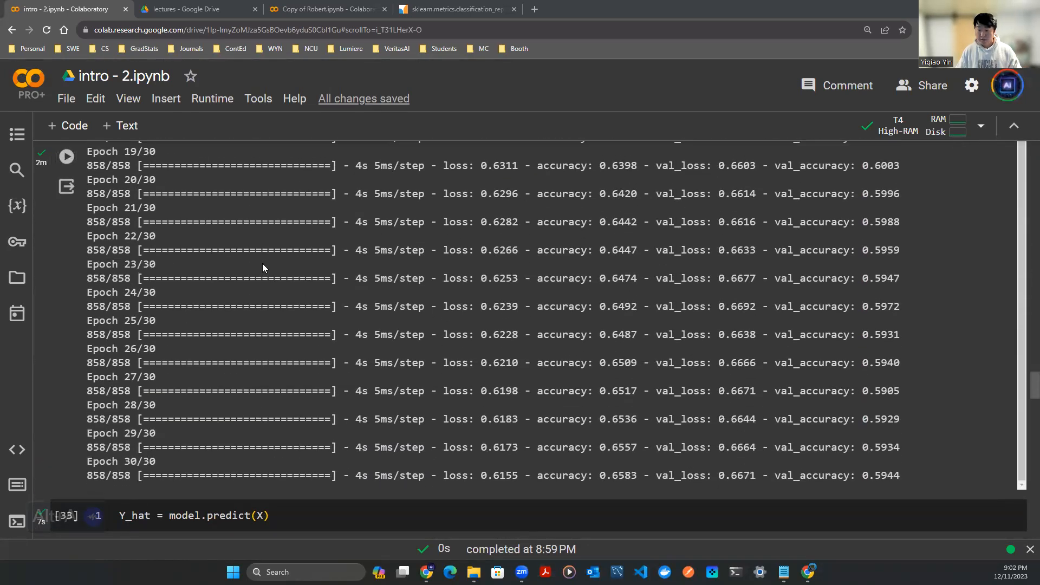
{"action": "scroll", "scroll_direction": "down", "scroll_amount": 3}
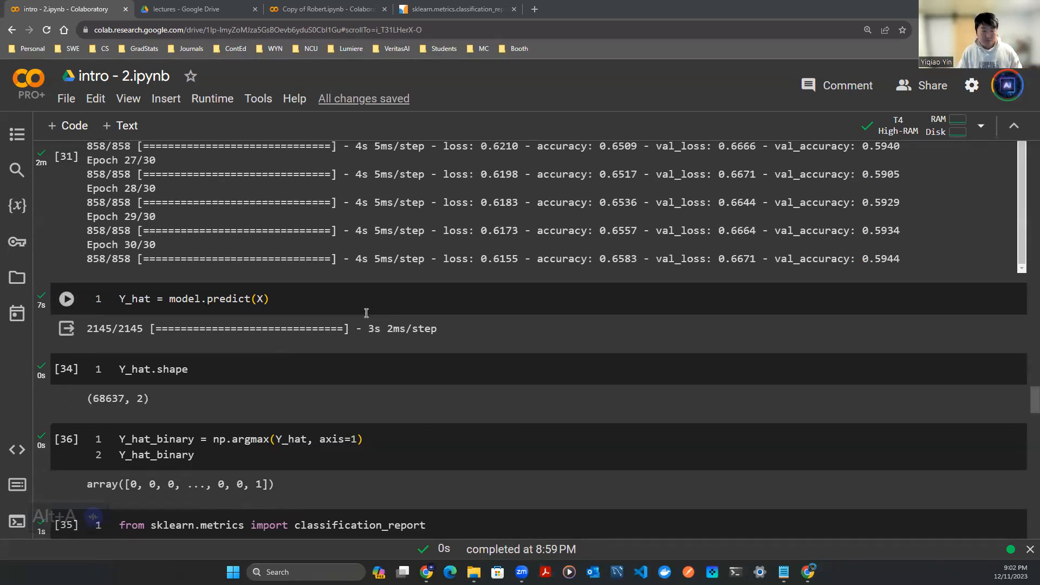
{"action": "double_click", "coordinate": [232, 298]}
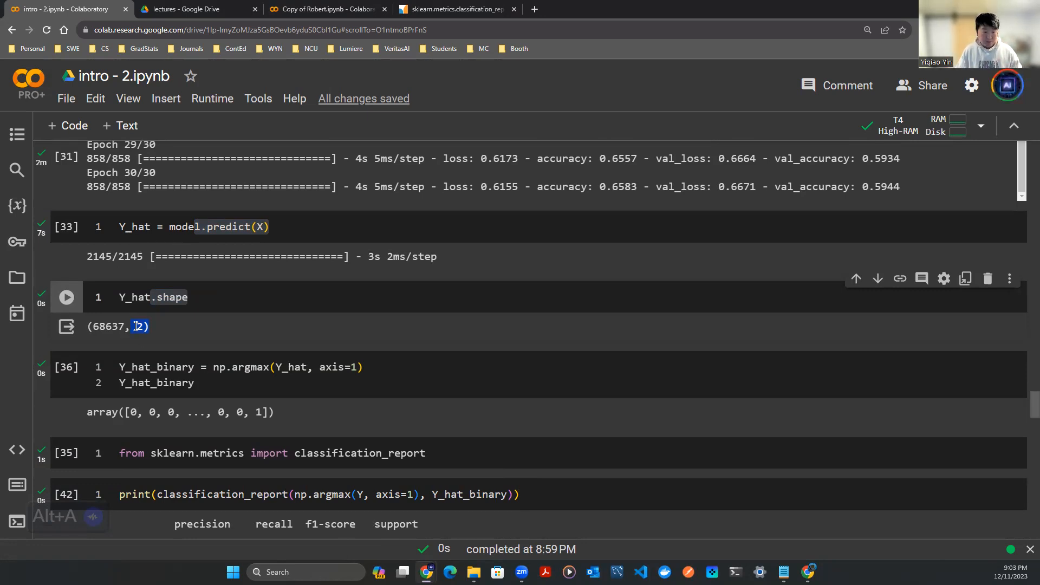
{"action": "scroll", "scroll_direction": "down", "scroll_amount": 3}
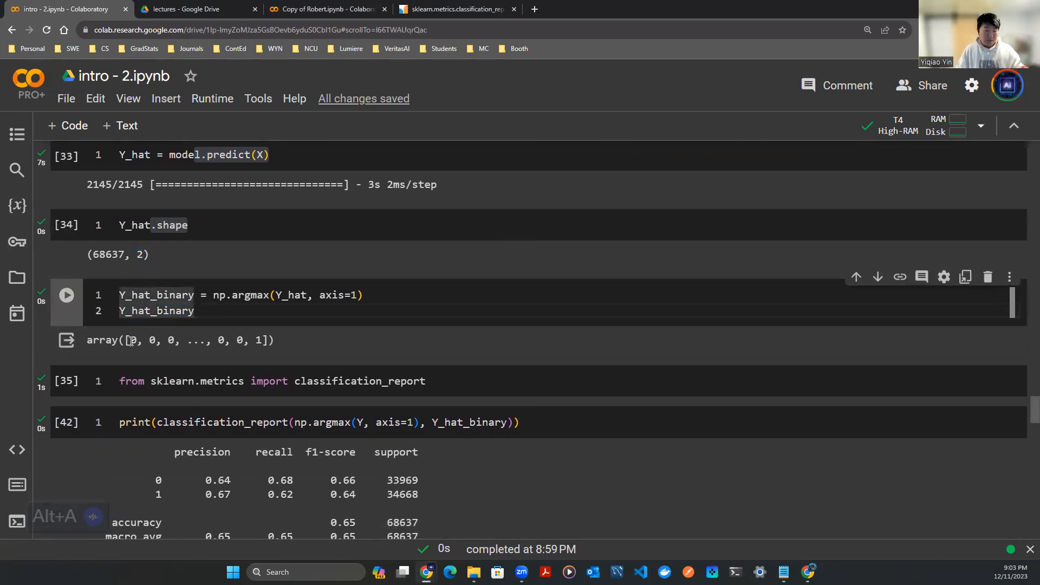
{"action": "double_click", "coordinate": [250, 296]}
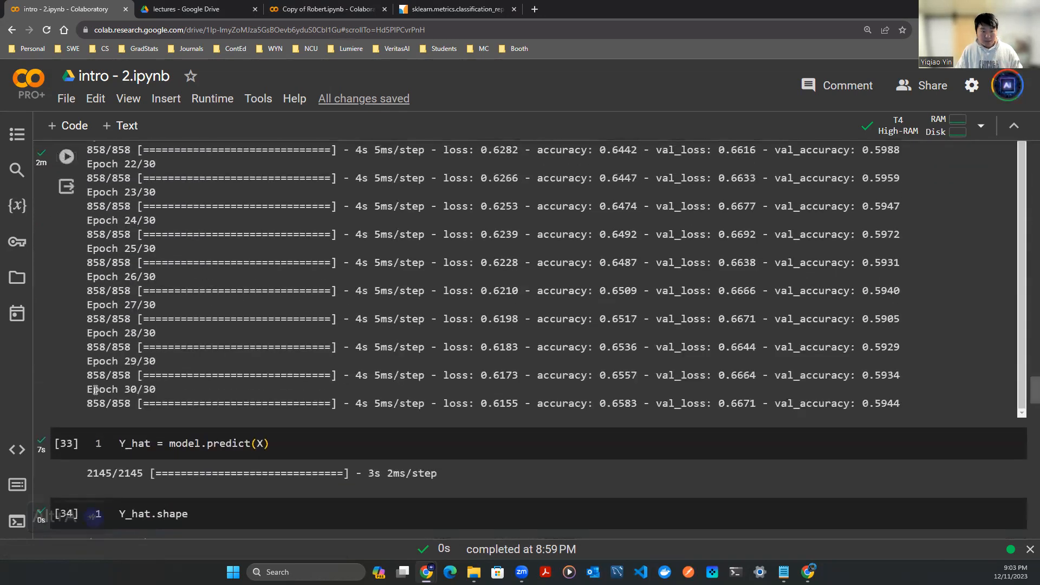
{"action": "double_click", "coordinate": [606, 403]}
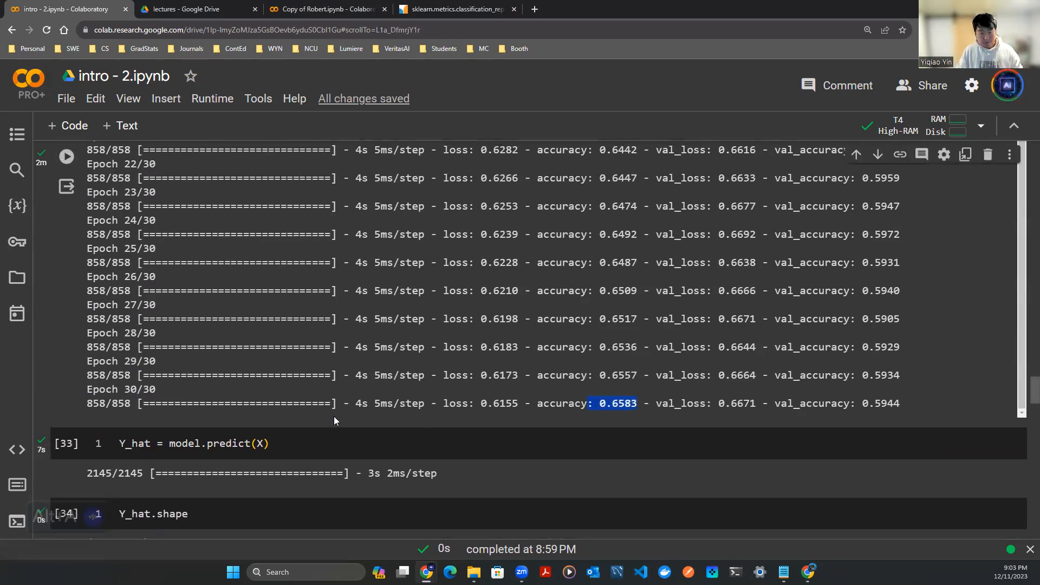
Highlight the report's 0.65 accuracy, the binary predictions and the first five predicted probabilities.
{"action": "scroll", "scroll_direction": "down", "scroll_amount": 3}
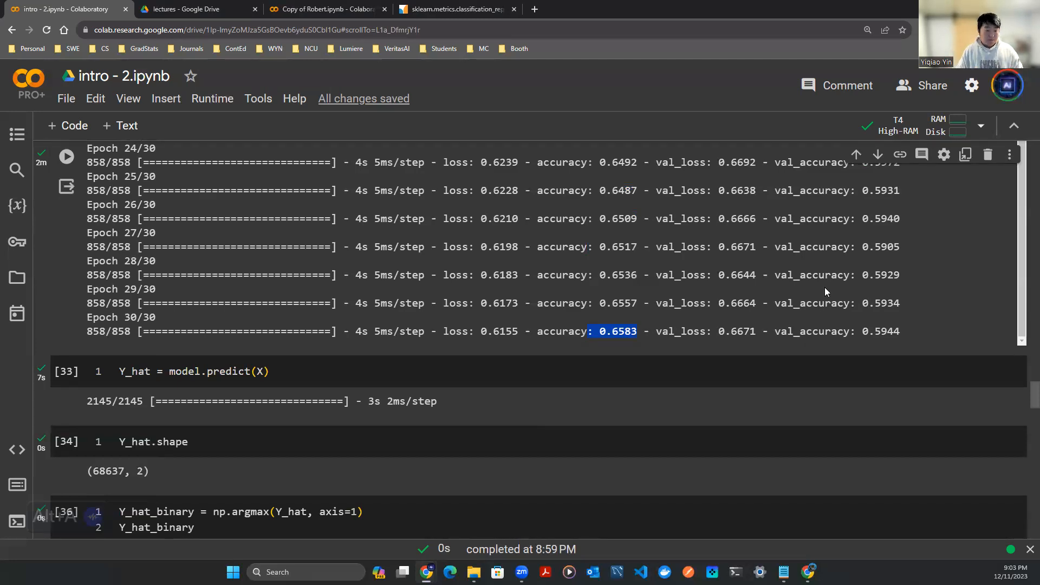
{"action": "scroll", "scroll_direction": "down", "scroll_amount": 3}
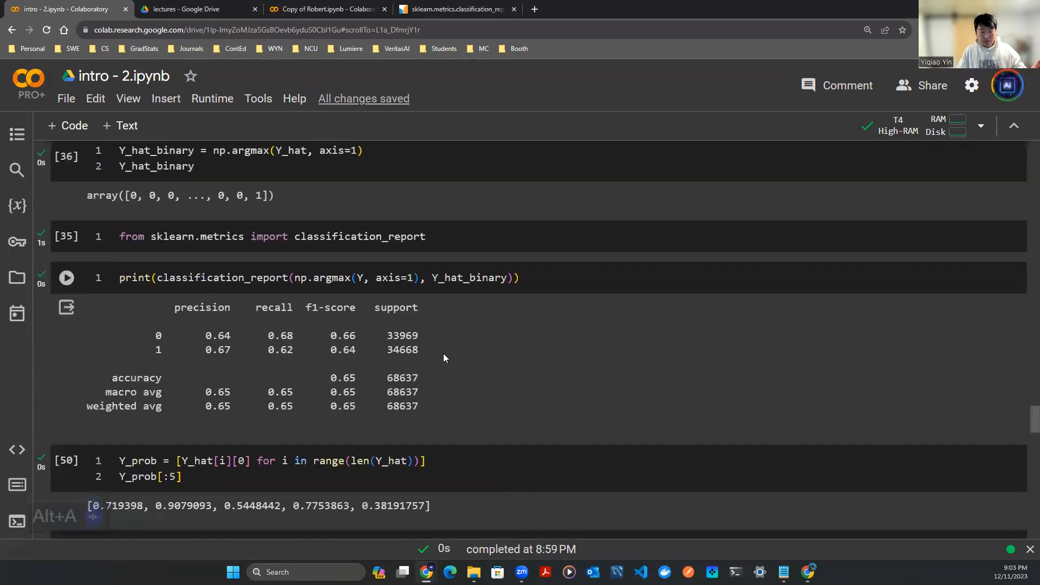
{"action": "double_click", "coordinate": [343, 378]}
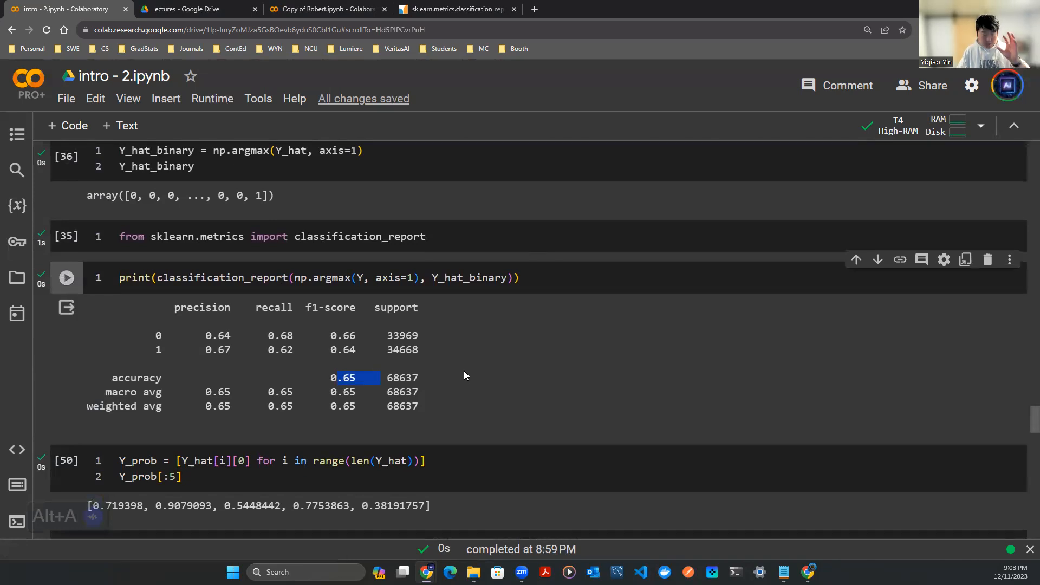
{"action": "mouse_move", "coordinate": [450, 375]}
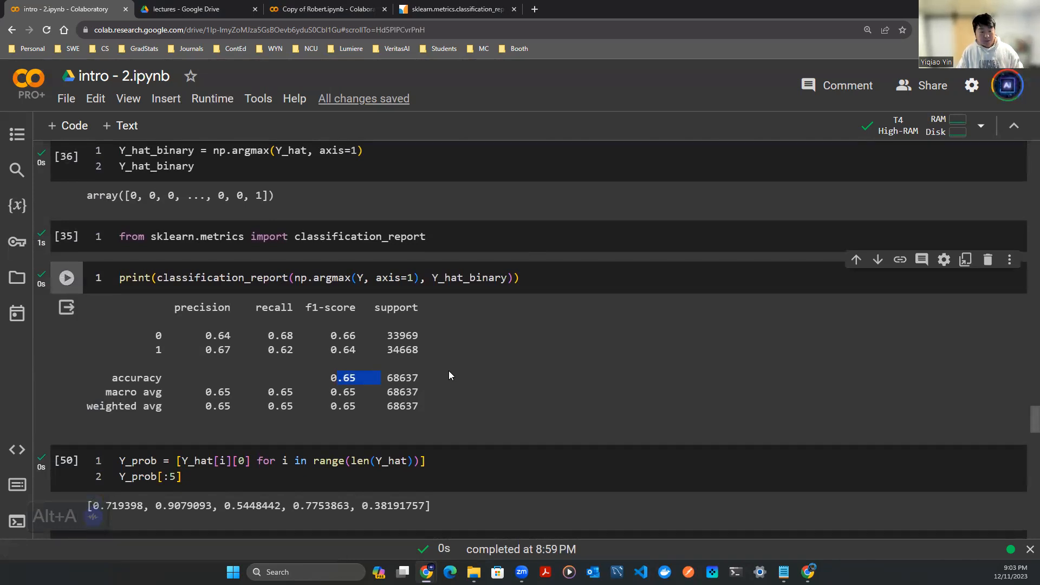
{"action": "scroll", "scroll_direction": "down", "scroll_amount": 3}
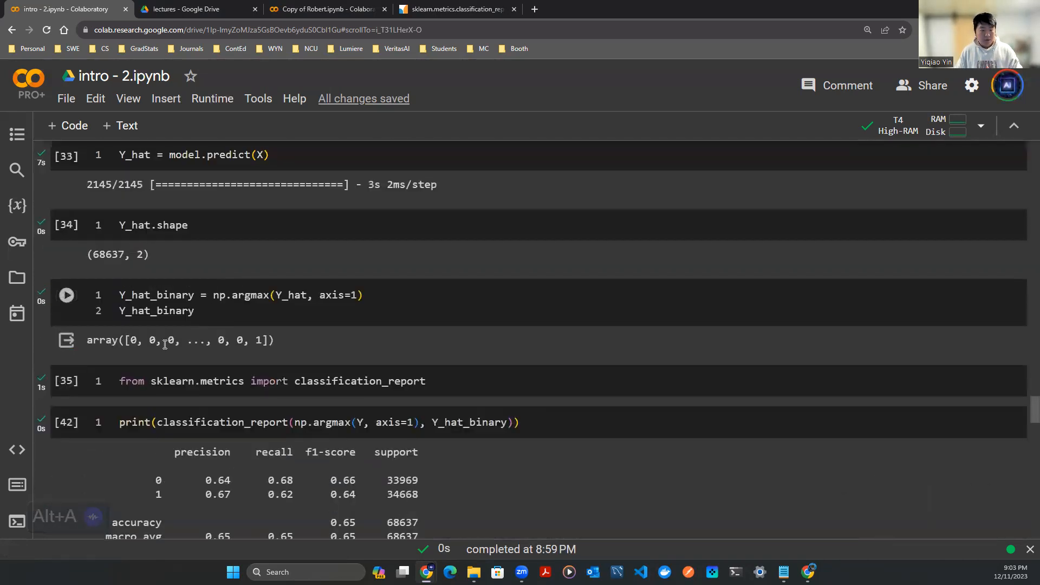
{"action": "left_click_drag", "start_coordinate": [155, 340], "coordinate": [272, 340]}
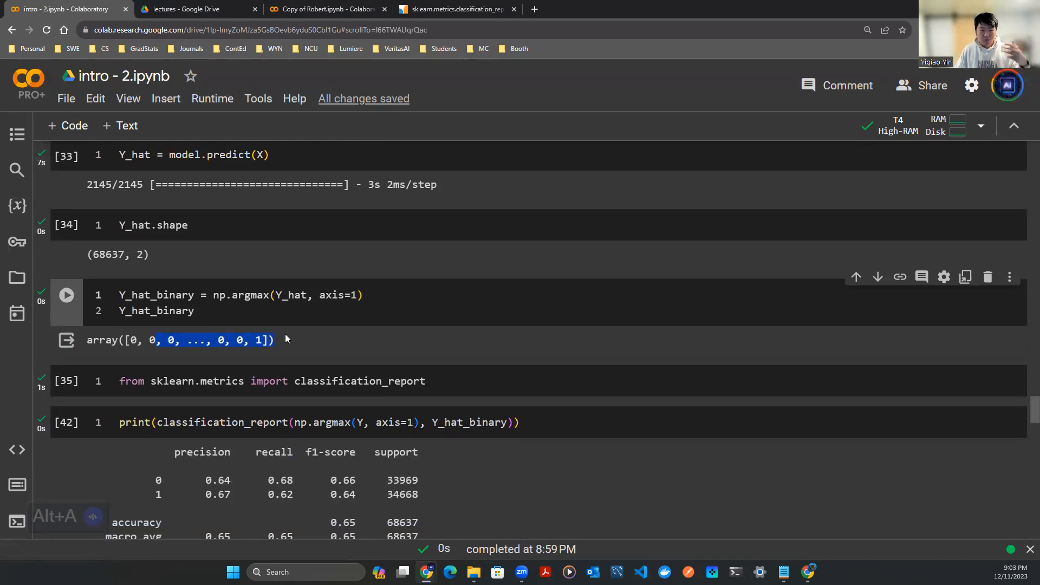
{"action": "mouse_move", "coordinate": [280, 337]}
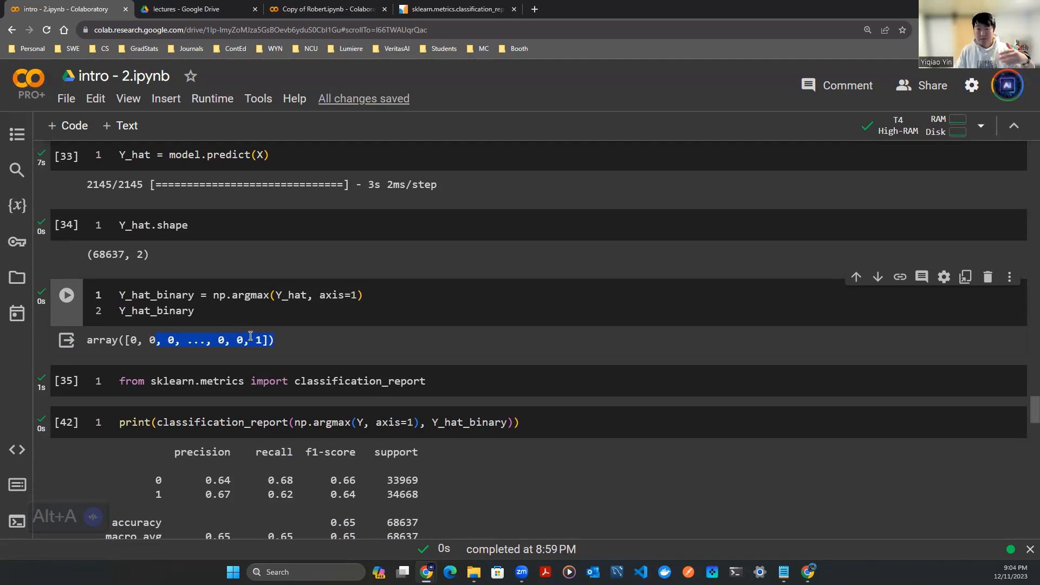
{"action": "scroll", "scroll_direction": "down", "scroll_amount": 3}
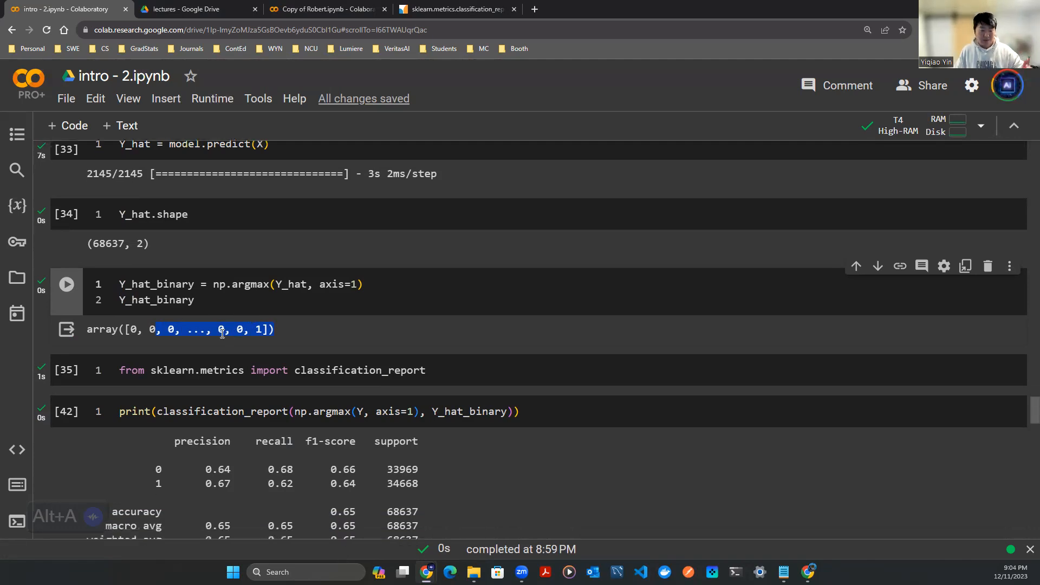
{"action": "scroll", "scroll_direction": "down", "scroll_amount": 3}
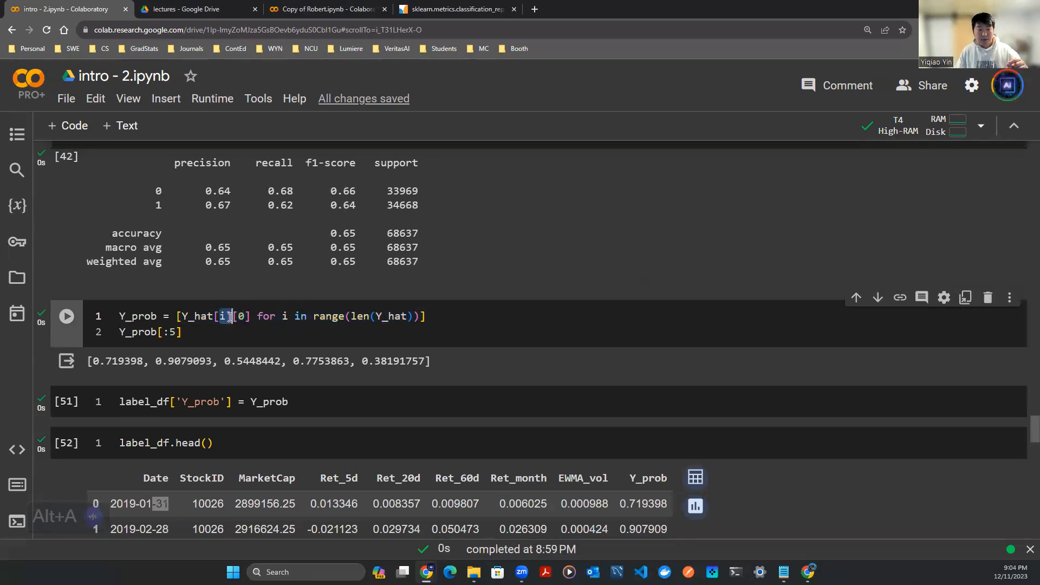
{"action": "left_click_drag", "start_coordinate": [225, 316], "coordinate": [422, 316]}
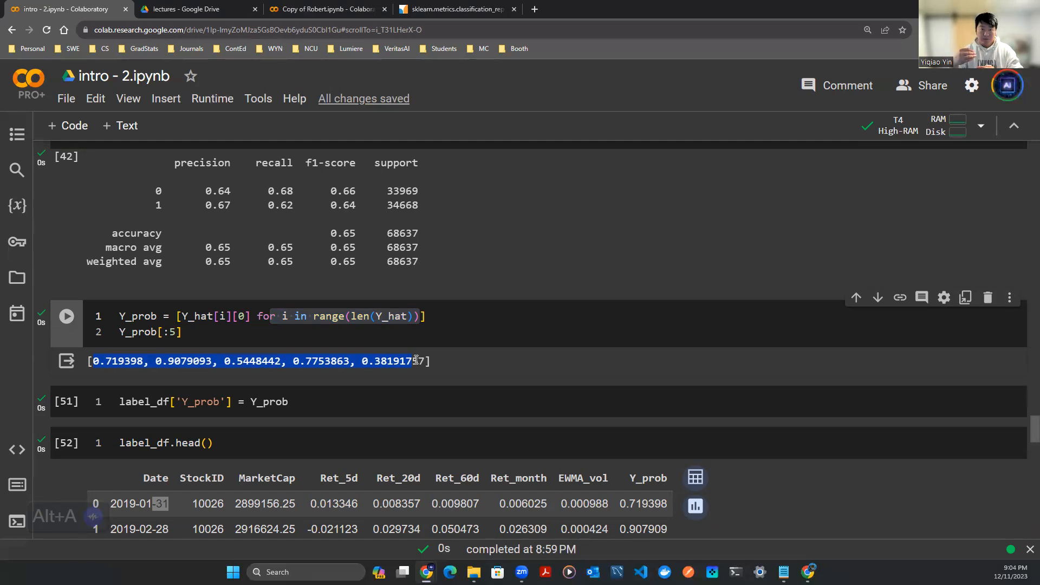
{"action": "mouse_move", "coordinate": [377, 308]}
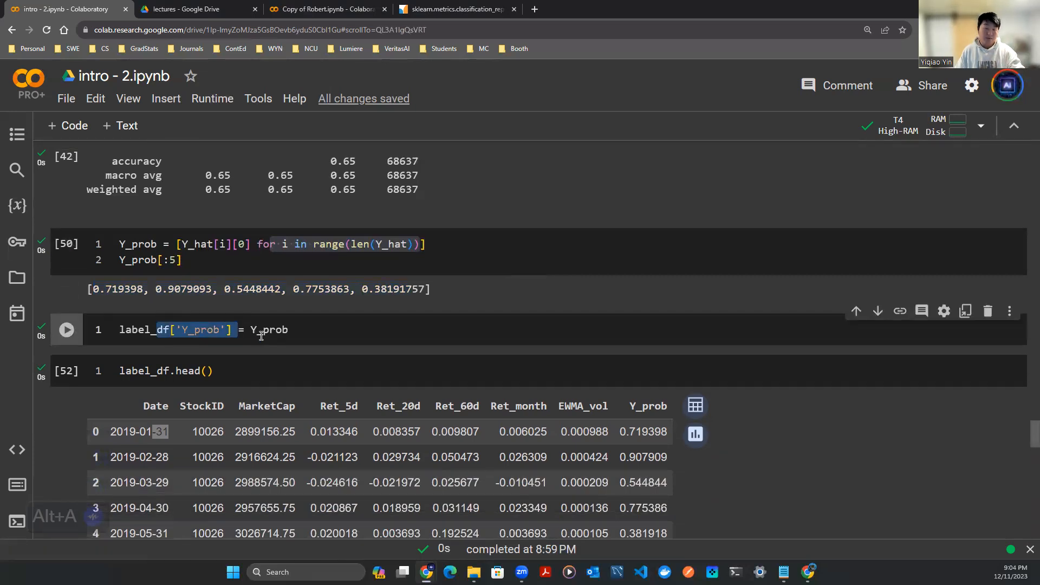
{"action": "mouse_move", "coordinate": [305, 340]}
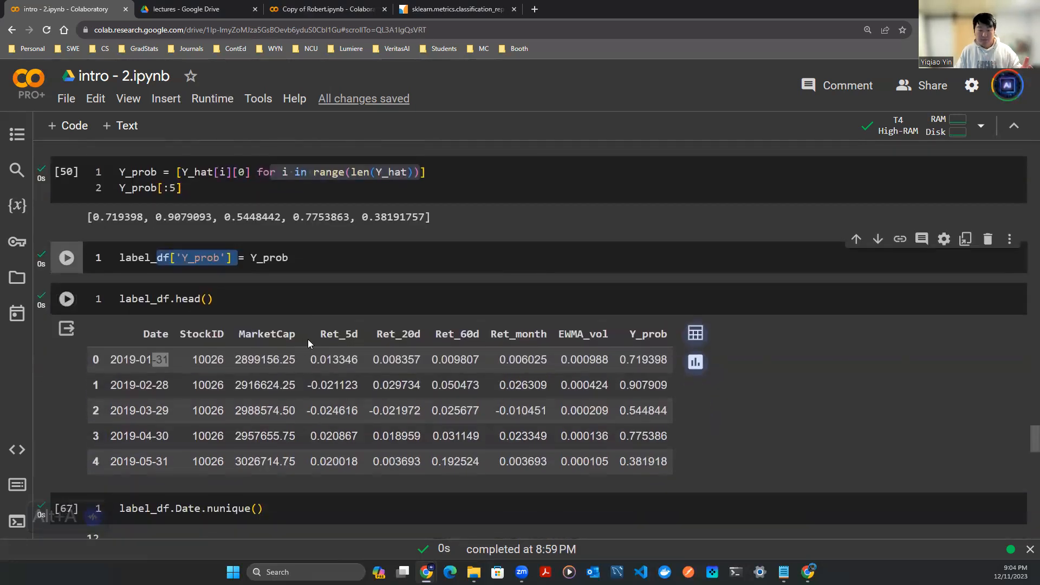
{"action": "mouse_move", "coordinate": [631, 344]}
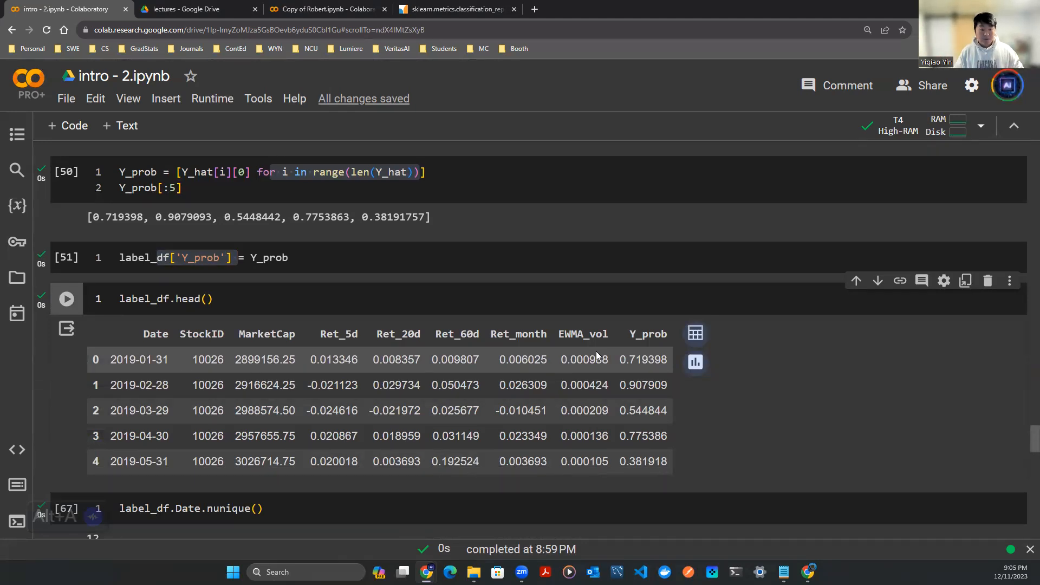
Rerun a cell and point out Ret_5d values, including 0.013512, in the probability tables.
{"action": "scroll", "scroll_direction": "down", "scroll_amount": 3}
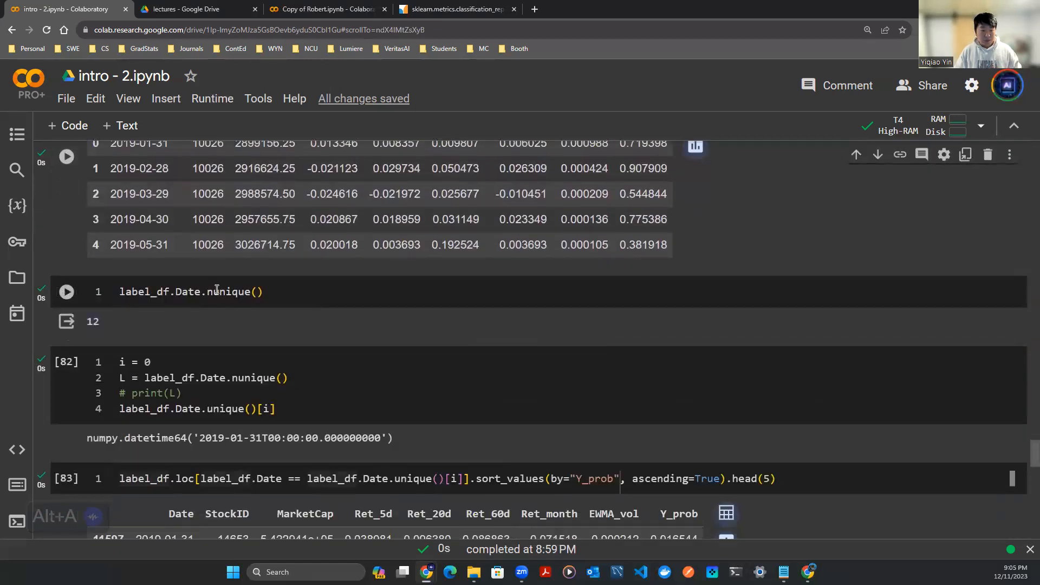
{"action": "left_click", "coordinate": [66, 291]}
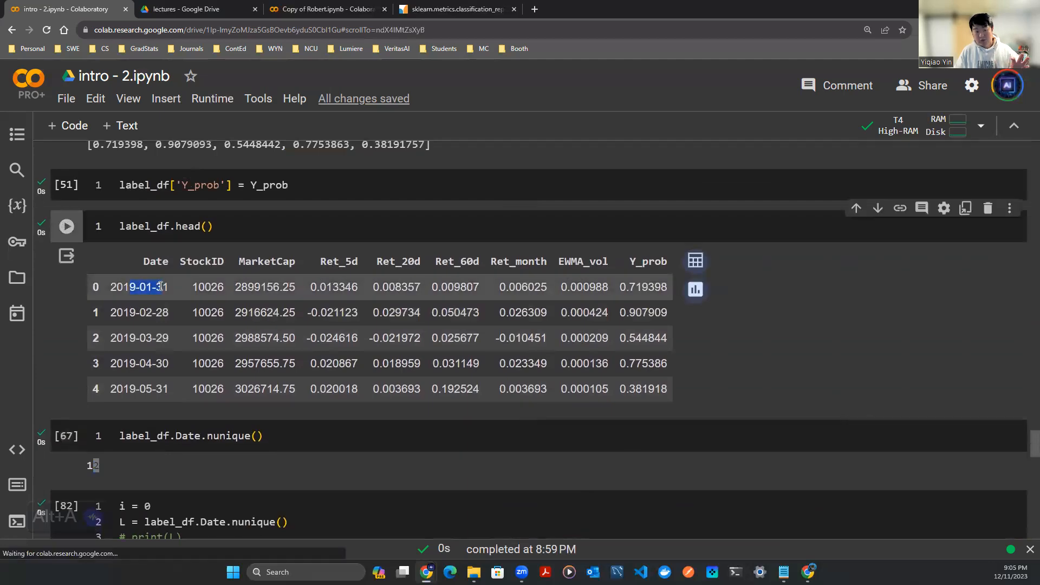
{"action": "scroll", "scroll_direction": "down", "scroll_amount": 3}
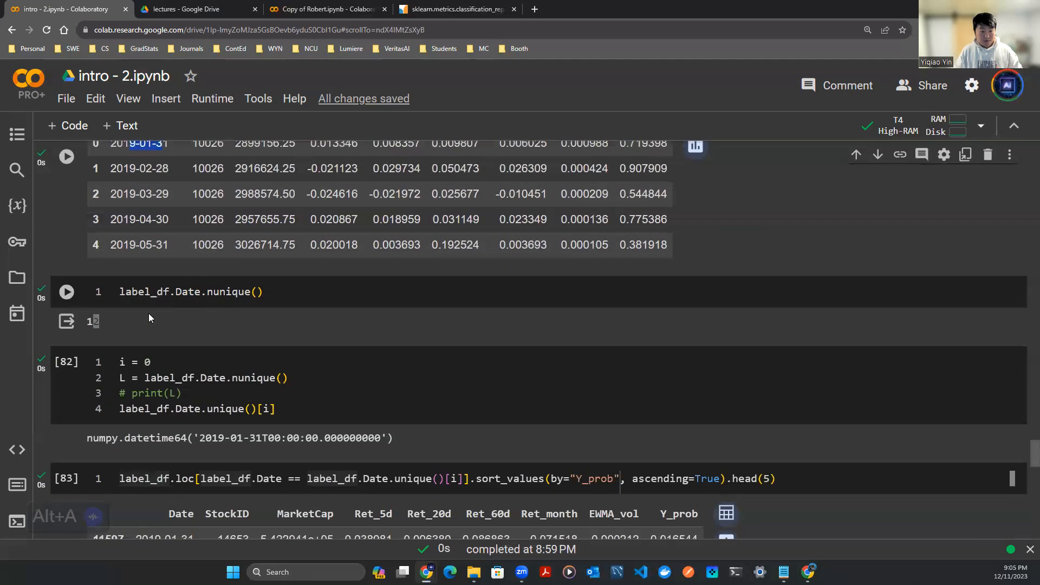
{"action": "scroll", "scroll_direction": "down", "scroll_amount": 3}
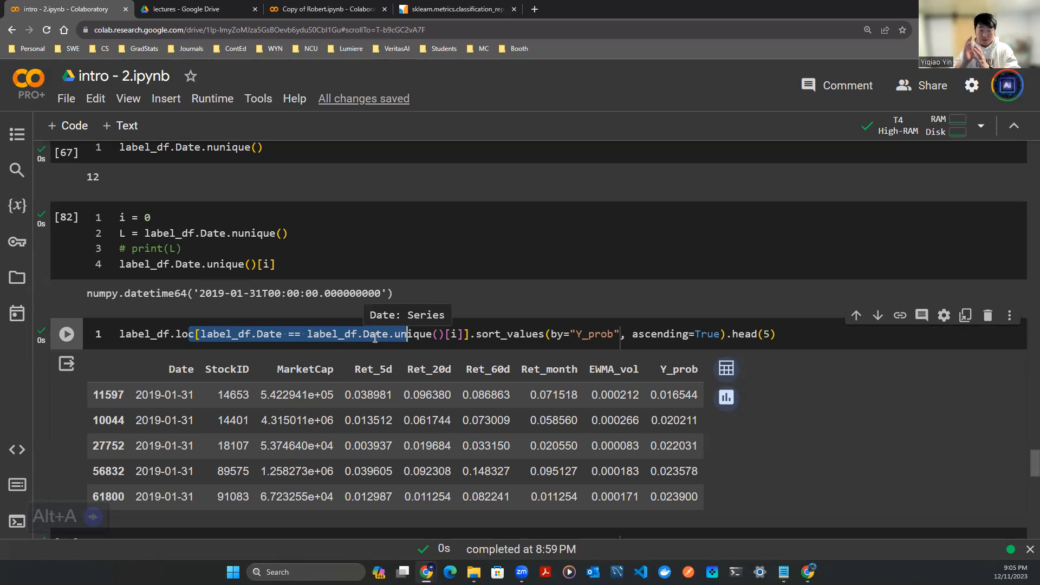
{"action": "mouse_move", "coordinate": [141, 336]}
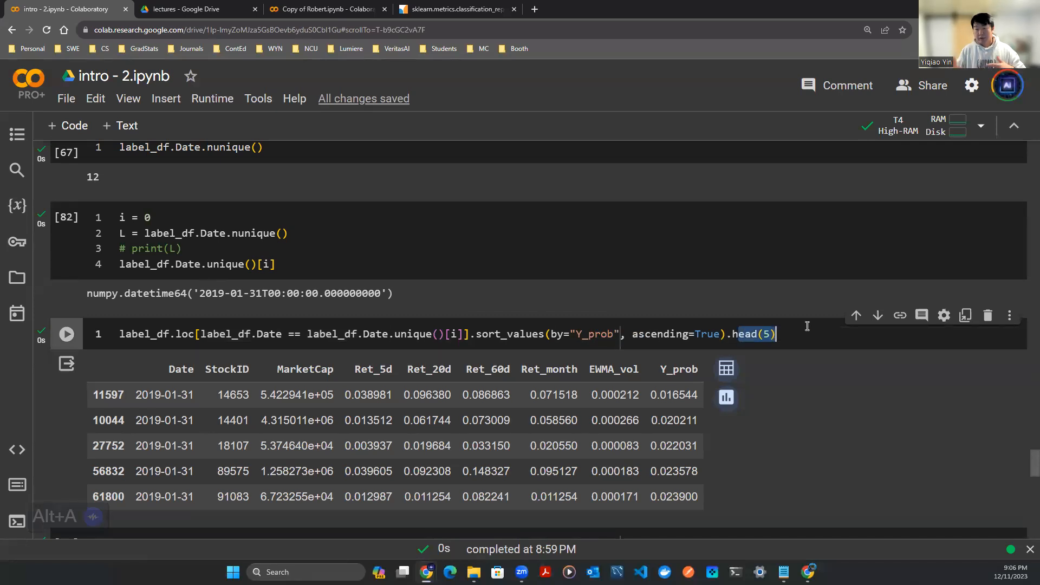
{"action": "mouse_move", "coordinate": [795, 326]}
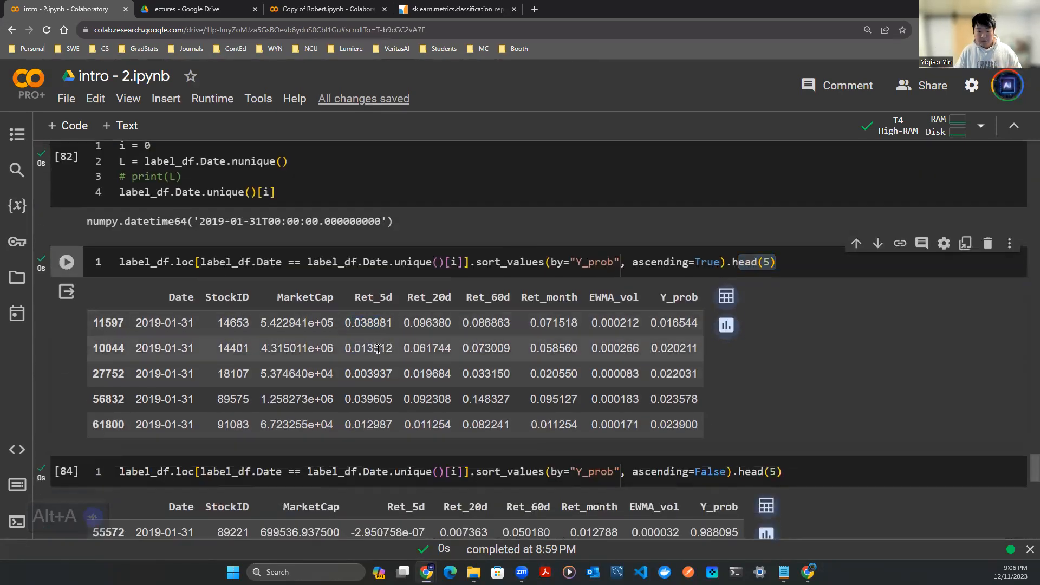
{"action": "double_click", "coordinate": [369, 348]}
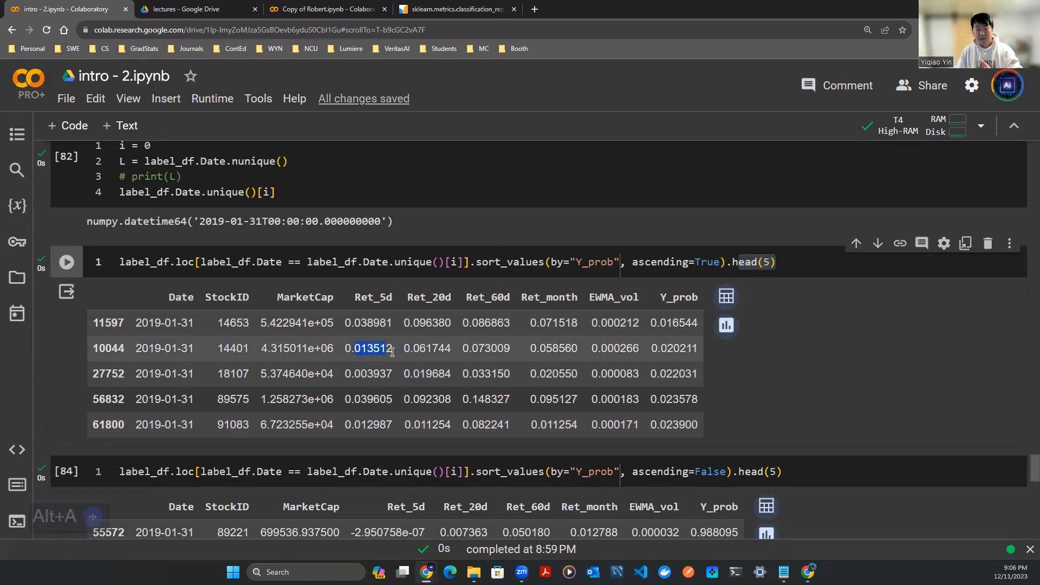
{"action": "scroll", "scroll_direction": "down", "scroll_amount": 3}
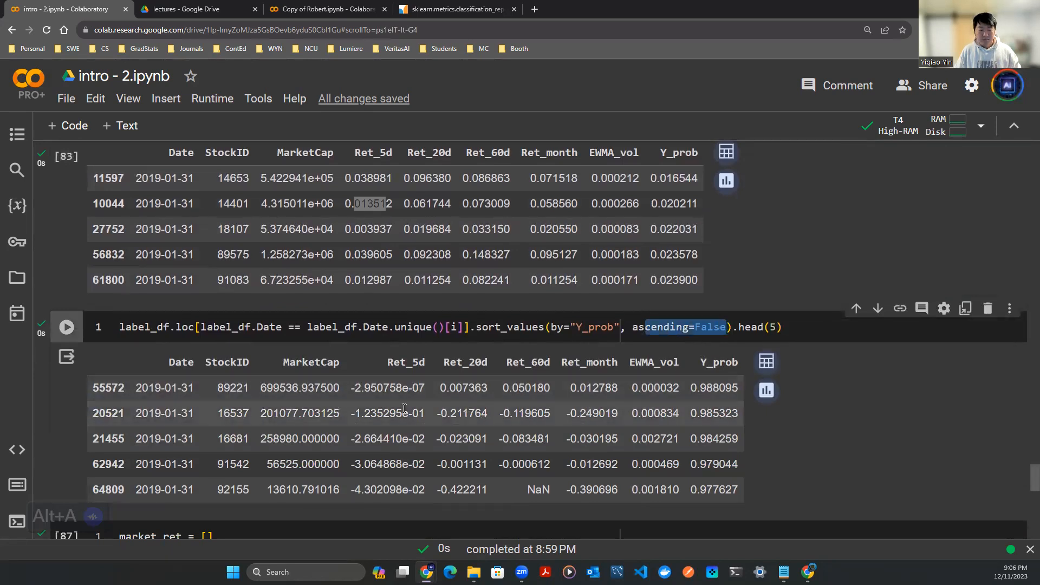
{"action": "double_click", "coordinate": [390, 413]}
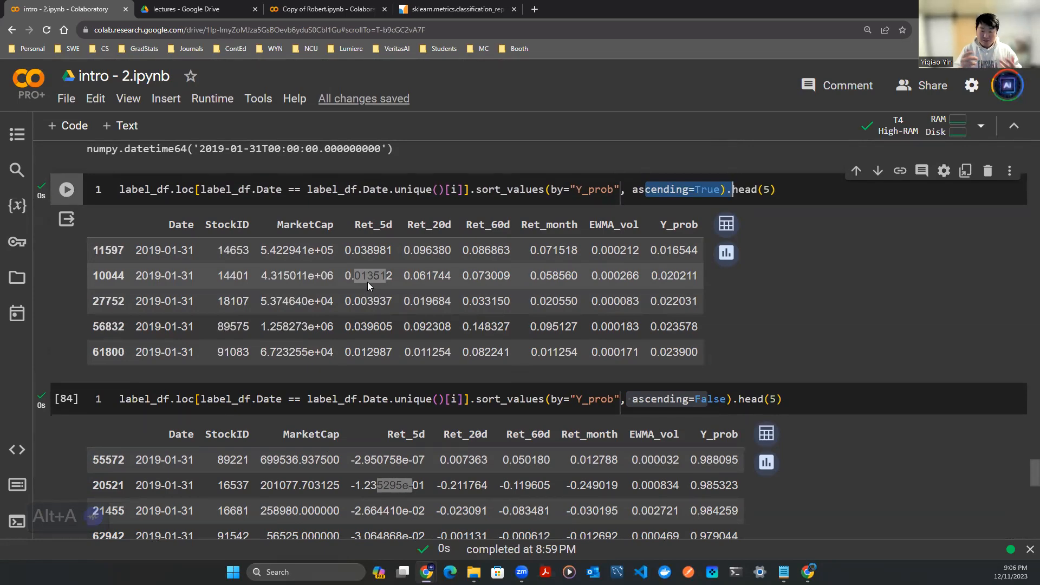
Point out the portfolio_ret list, the loop over every date and the portfolio Sharpe value.
{"action": "scroll", "scroll_direction": "down", "scroll_amount": 3}
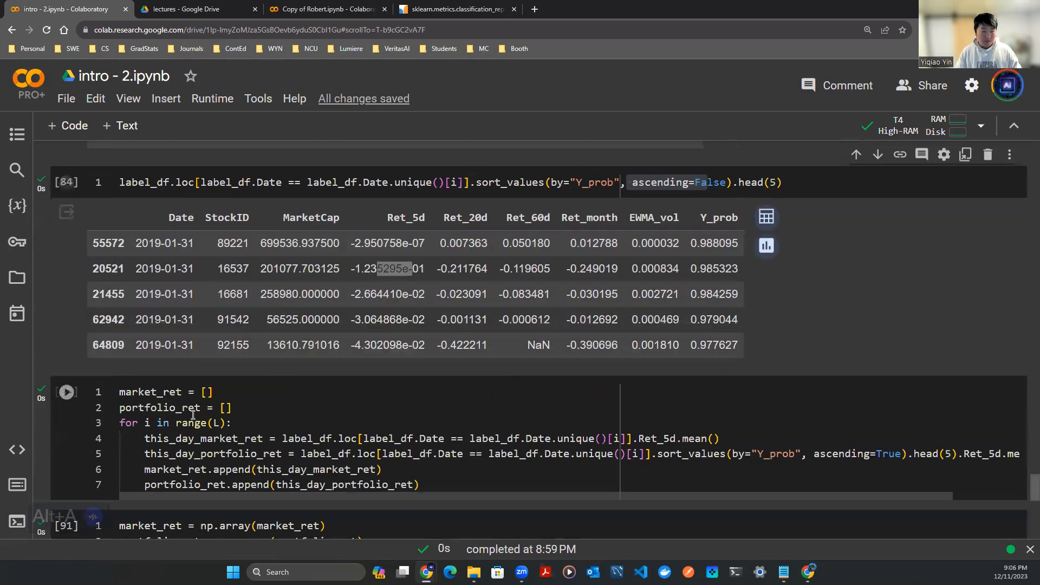
{"action": "left_click_drag", "start_coordinate": [150, 423], "coordinate": [233, 423]}
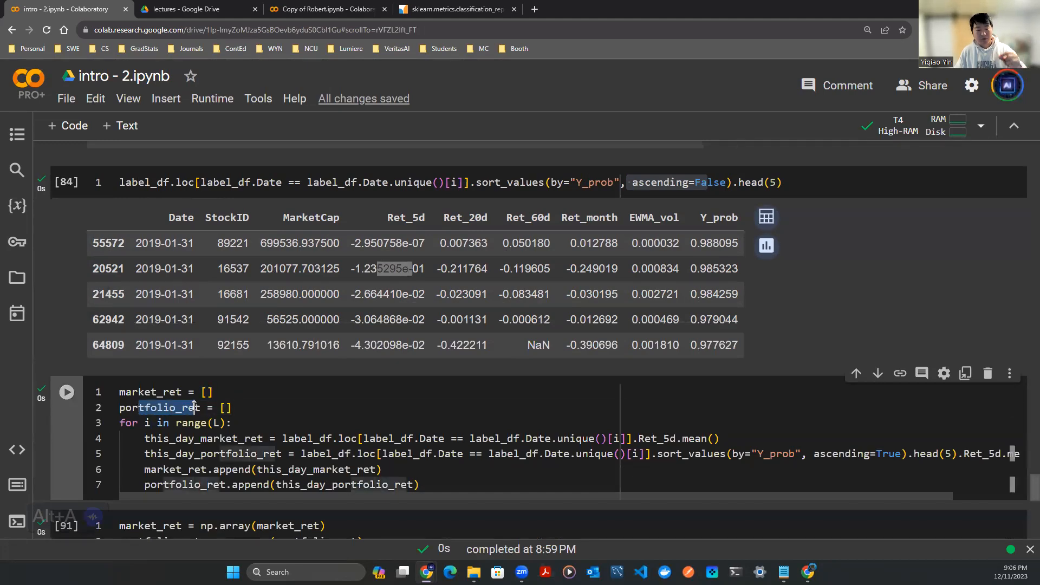
{"action": "scroll", "scroll_direction": "down", "scroll_amount": 3}
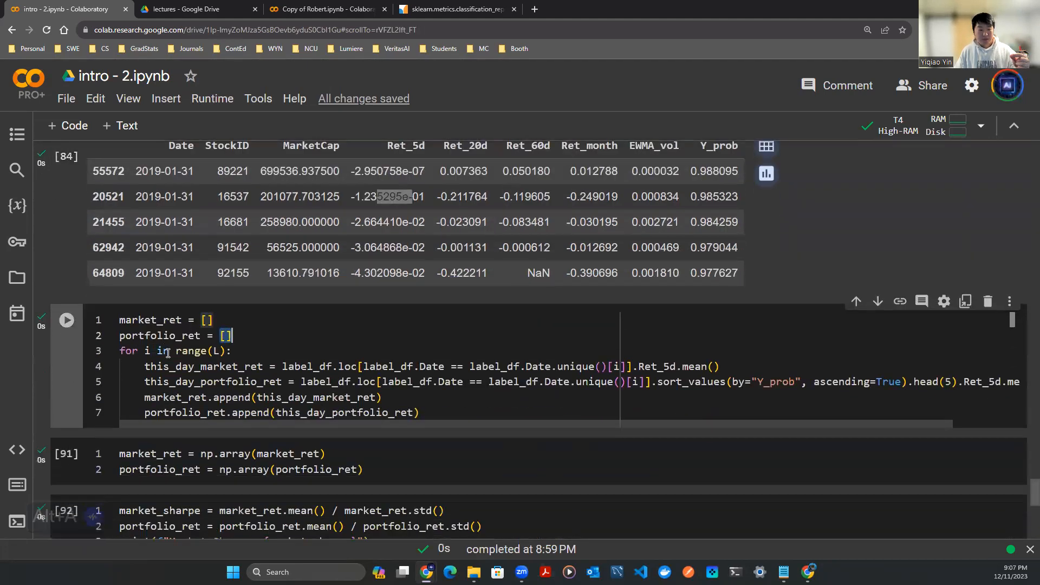
{"action": "double_click", "coordinate": [328, 381]}
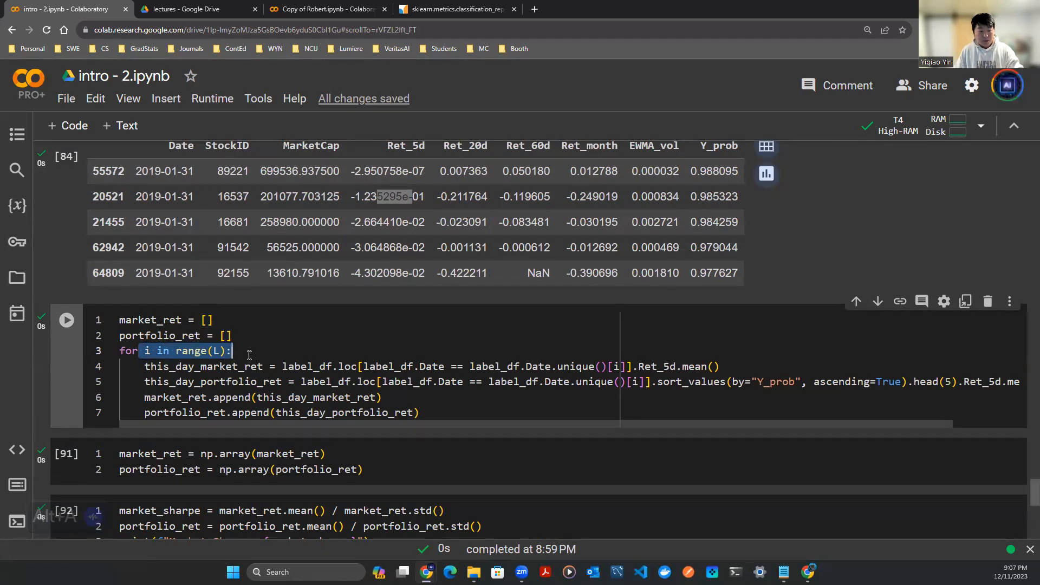
{"action": "double_click", "coordinate": [213, 381]}
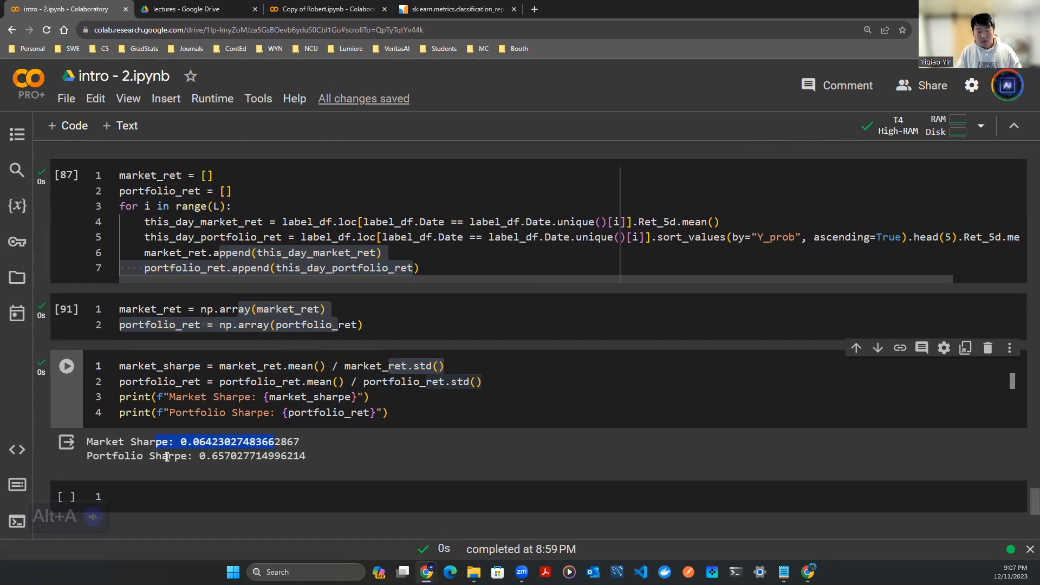
{"action": "left_click_drag", "start_coordinate": [174, 442], "coordinate": [215, 455]}
{"action": "type", "text": "portfolio_ret.mean()"}
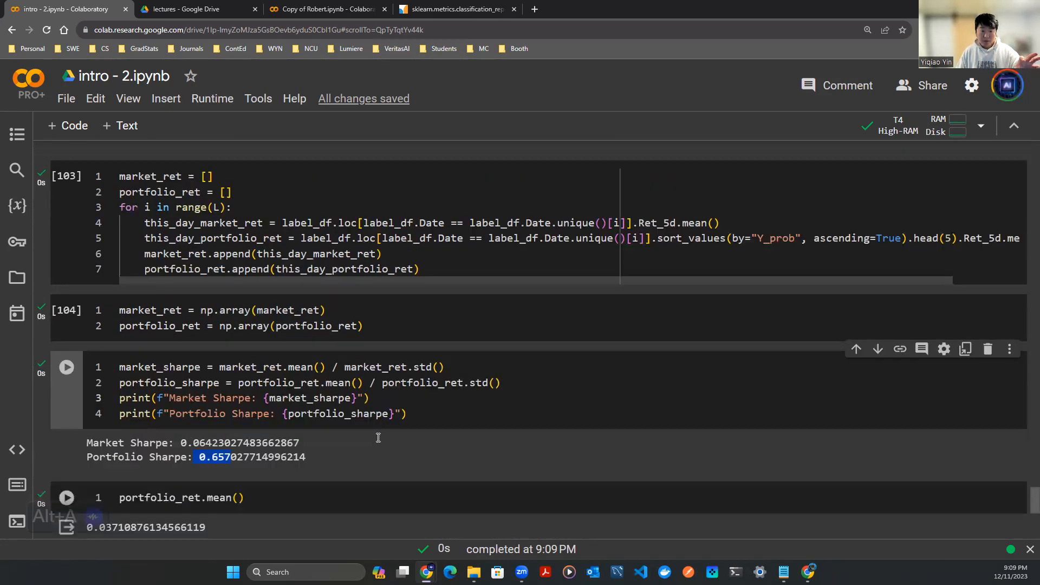
{"action": "scroll", "scroll_direction": "down", "scroll_amount": 3}
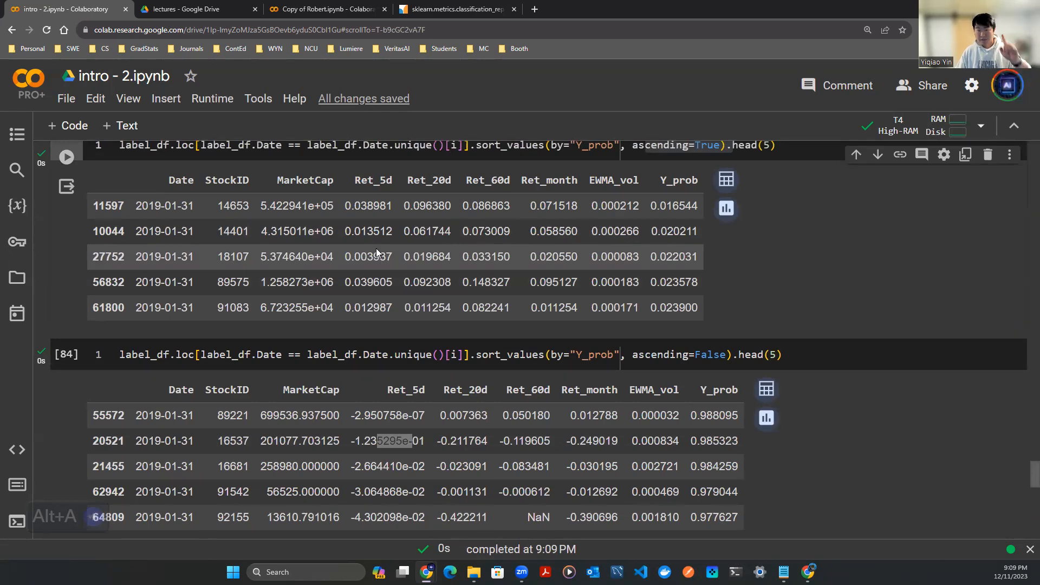
{"action": "scroll", "scroll_direction": "down", "scroll_amount": 3}
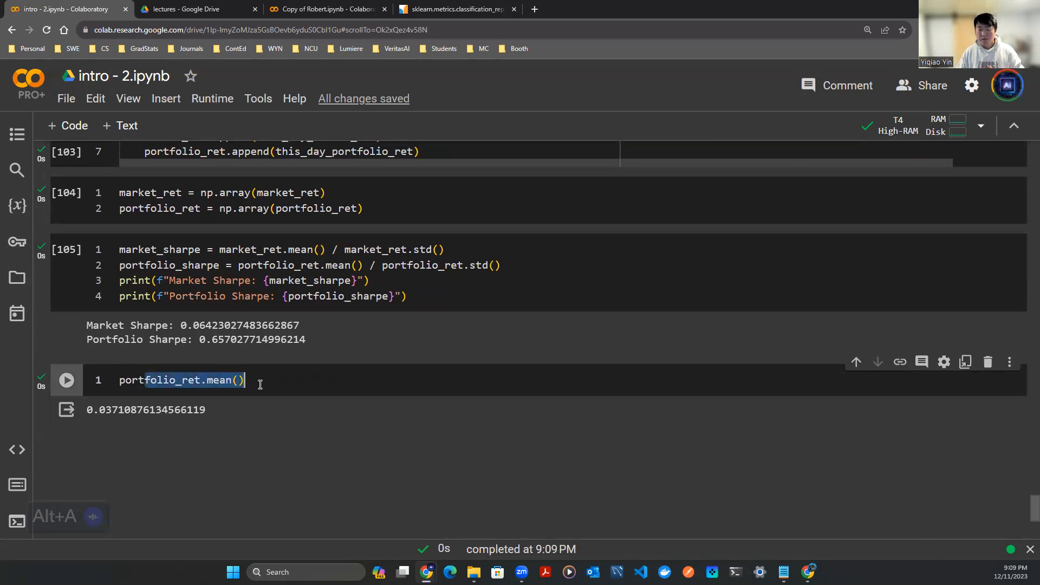
Annualize the portfolio return as (portfolio_ret.mean() + 1)**250 - 1, giving 9037.07, and adapt it for market_ret.
{"action": "double_click", "coordinate": [159, 381]}
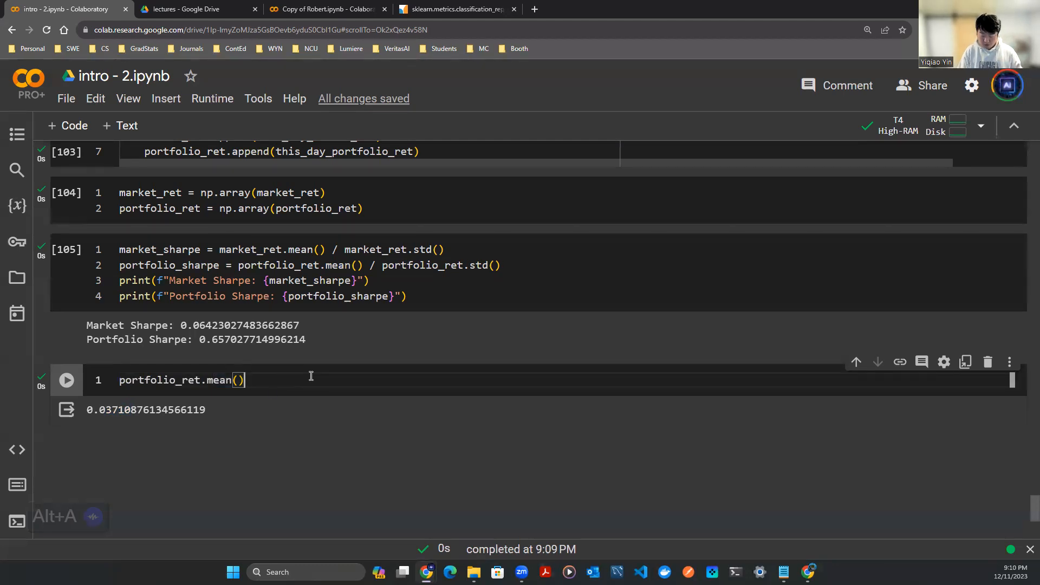
{"action": "type", "text": "+ 1)"}
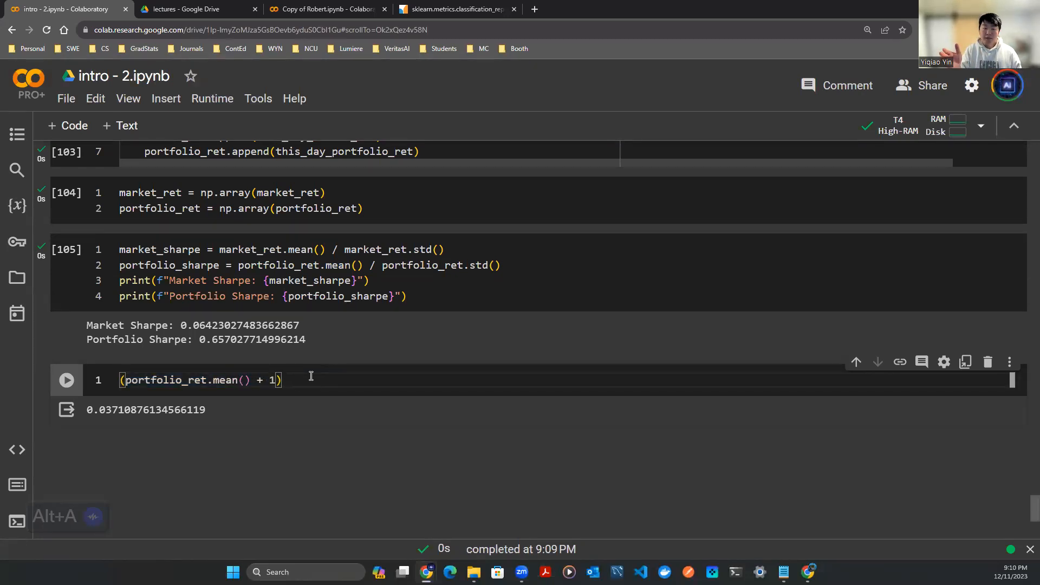
{"action": "type", "text": "**250"}
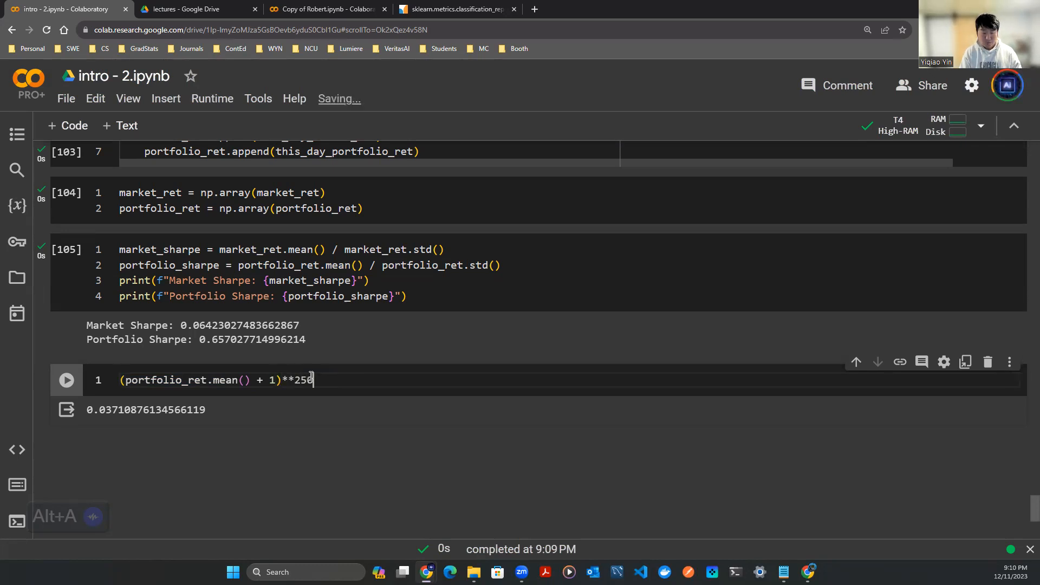
{"action": "type", "text": "- 1"}
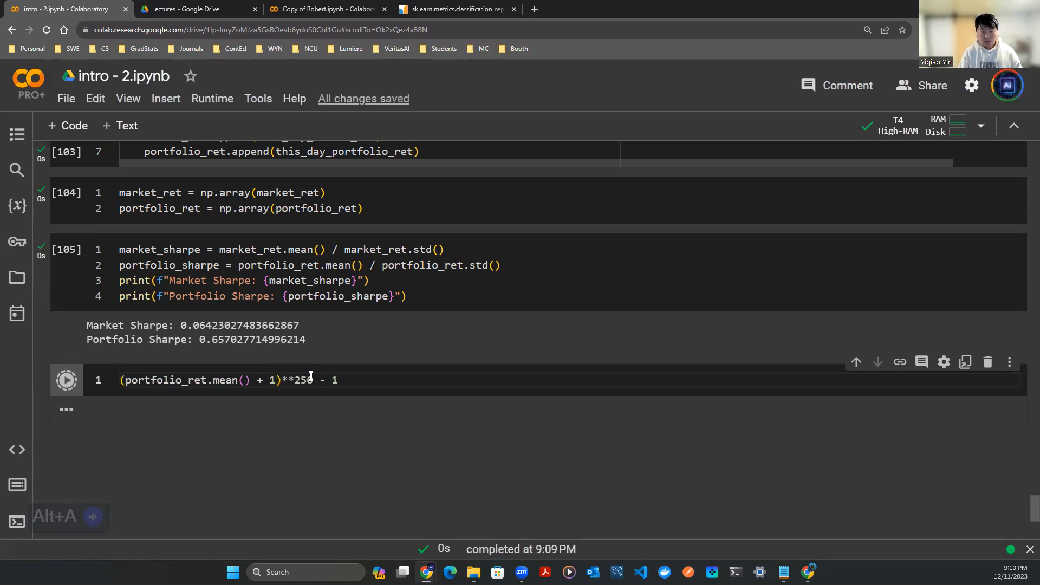
{"action": "left_click", "coordinate": [66, 379]}
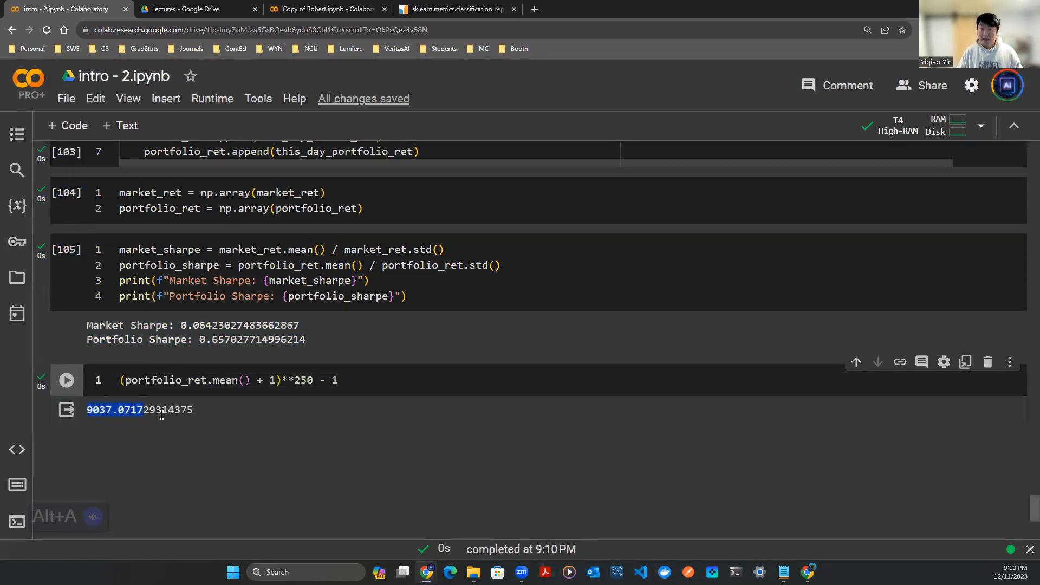
{"action": "left_click", "coordinate": [141, 410]}
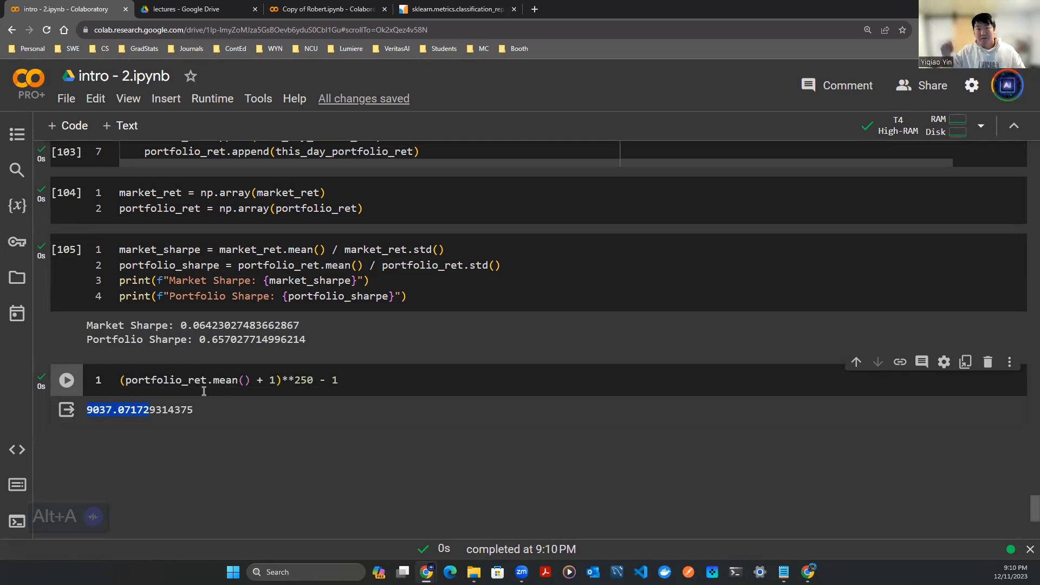
{"action": "mouse_move", "coordinate": [213, 400]}
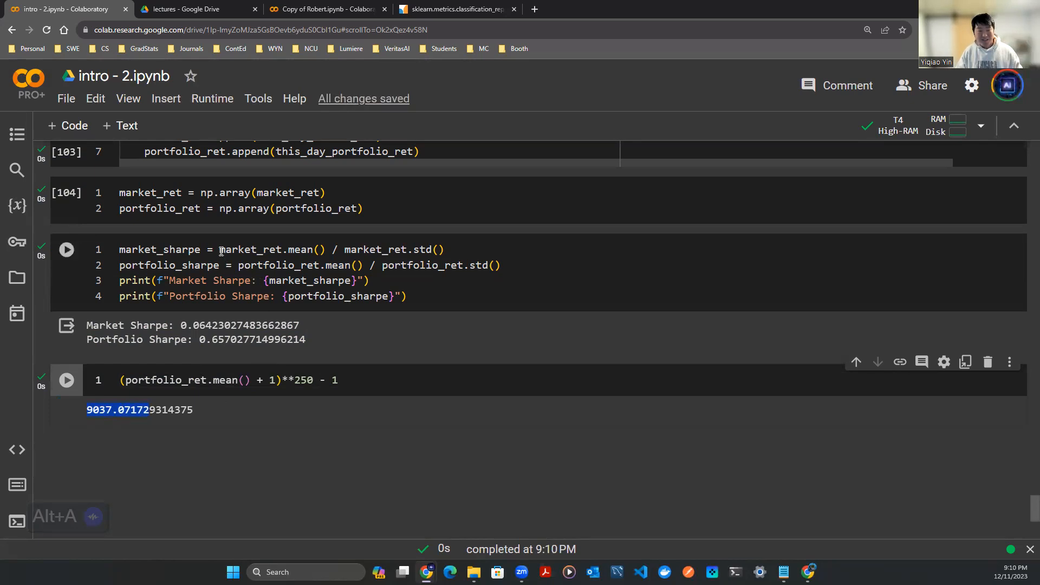
{"action": "double_click", "coordinate": [269, 249]}
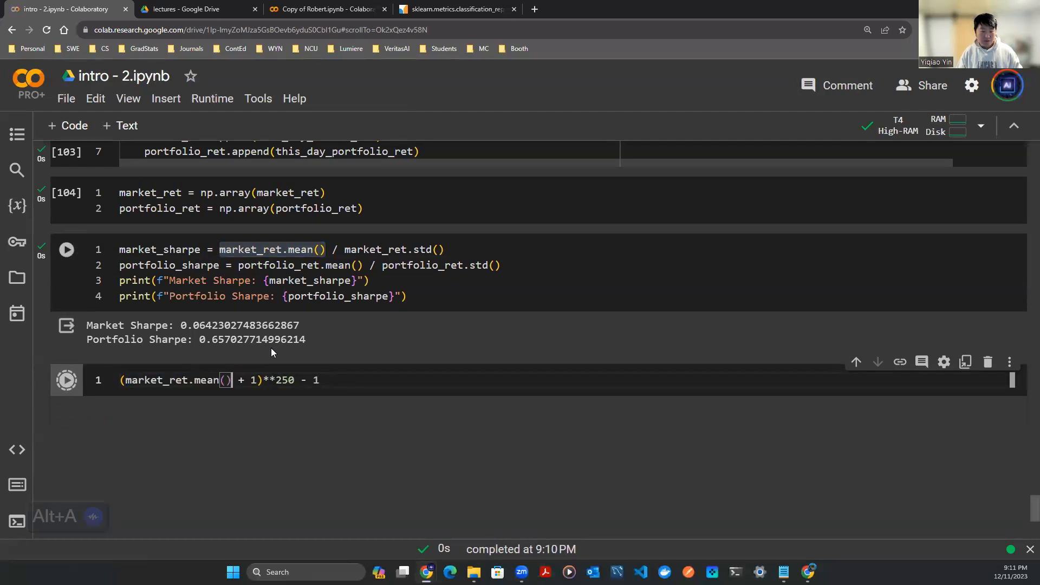
Run the annualized market return cell, (market_ret.mean() + 1)**250 - 1.
{"action": "left_click", "coordinate": [66, 380]}
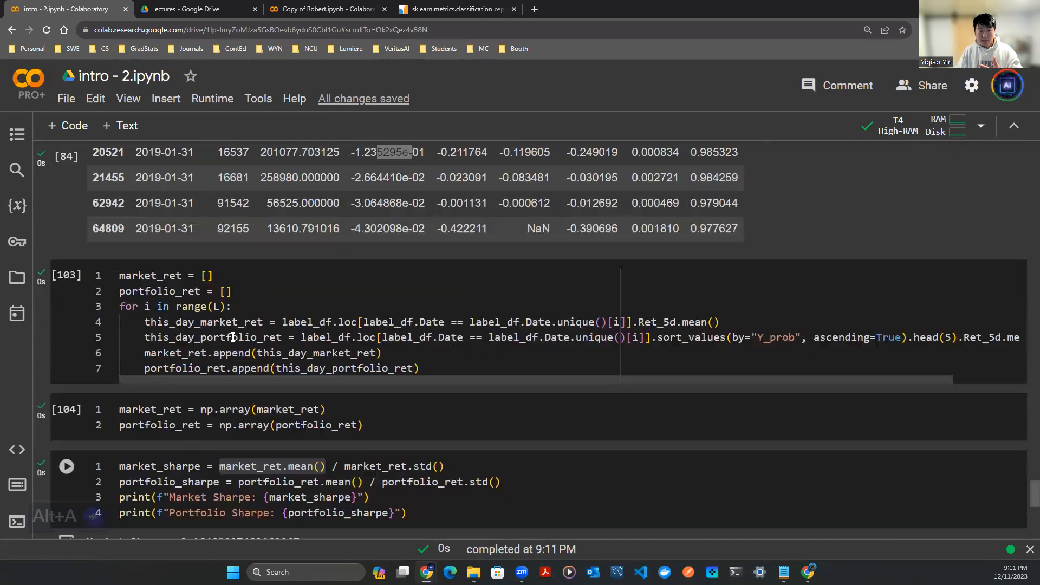
{"action": "scroll", "scroll_direction": "down", "scroll_amount": 3}
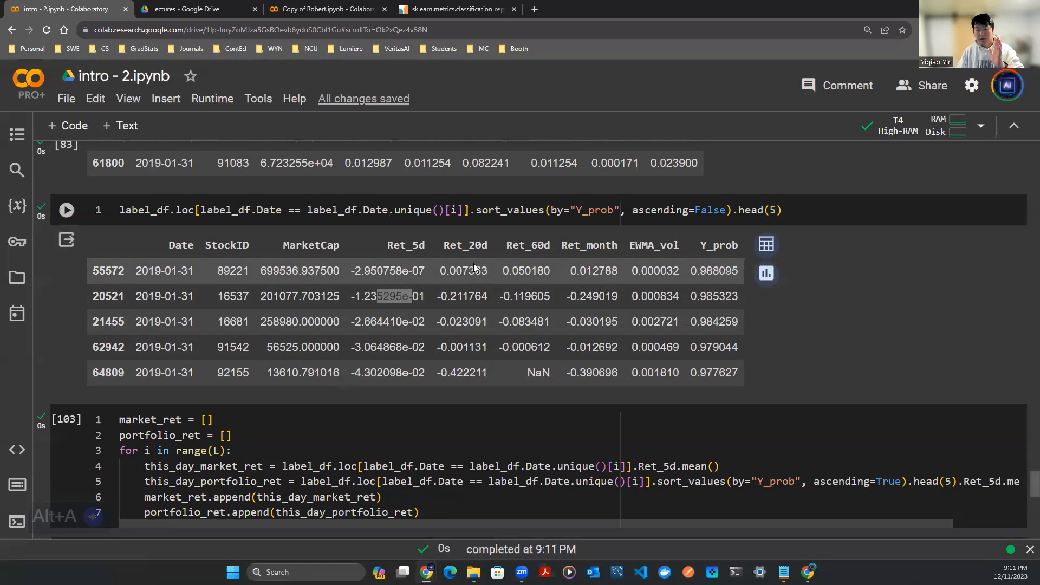
{"action": "mouse_move", "coordinate": [550, 265]}
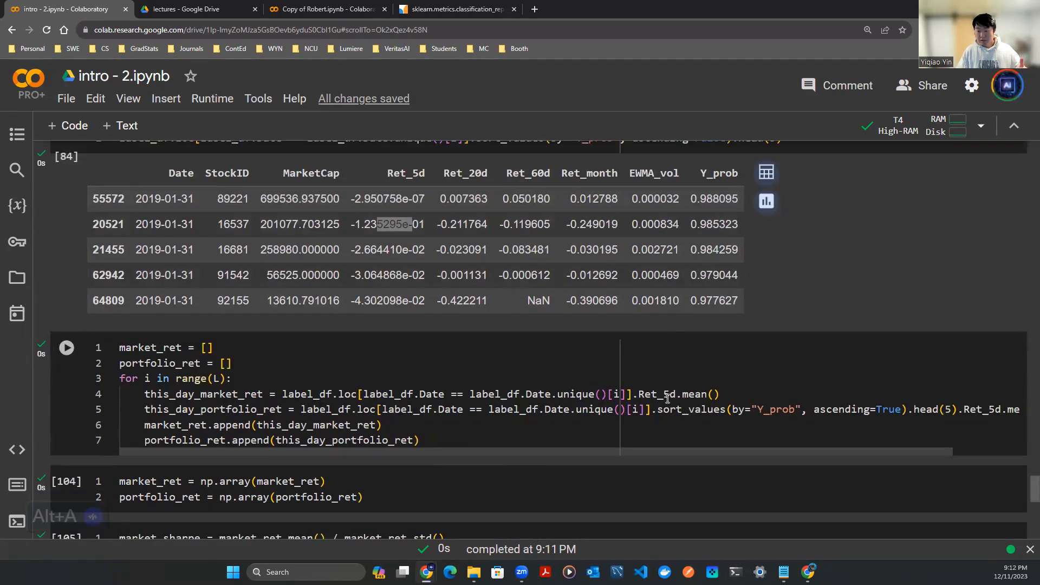
{"action": "double_click", "coordinate": [689, 394]}
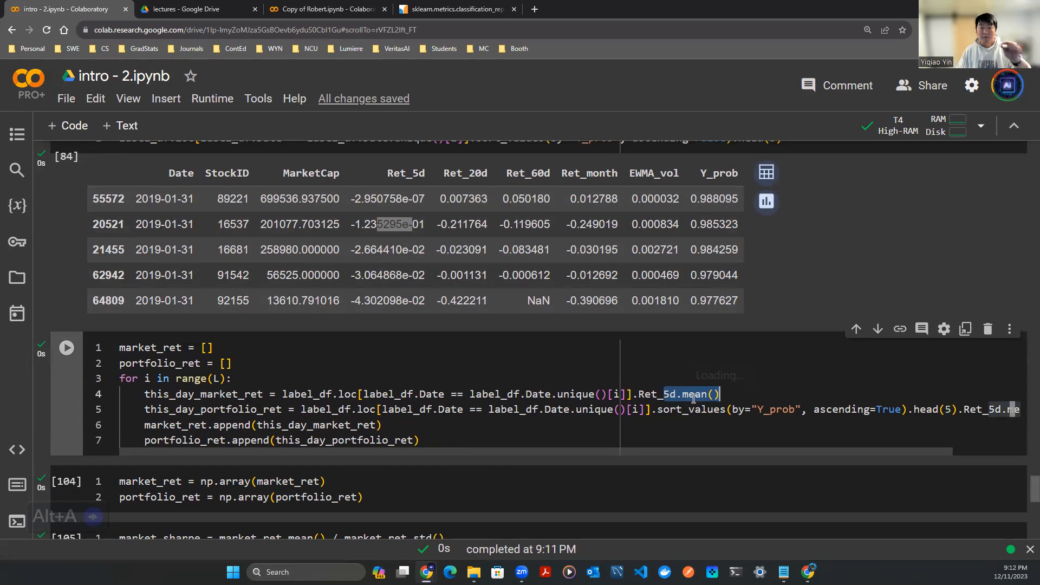